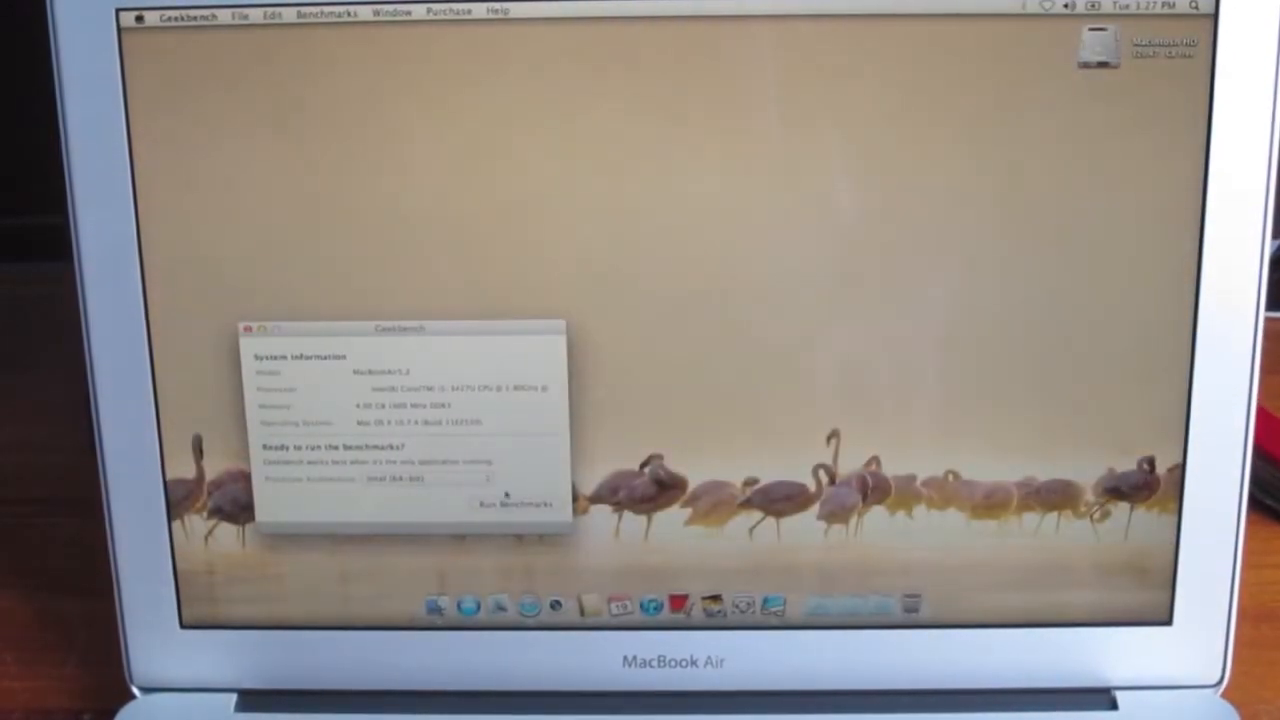
# - Run the Geekbench benchmarks and obtain the summary with an overall score of 6562
pyautogui.click(512, 504)
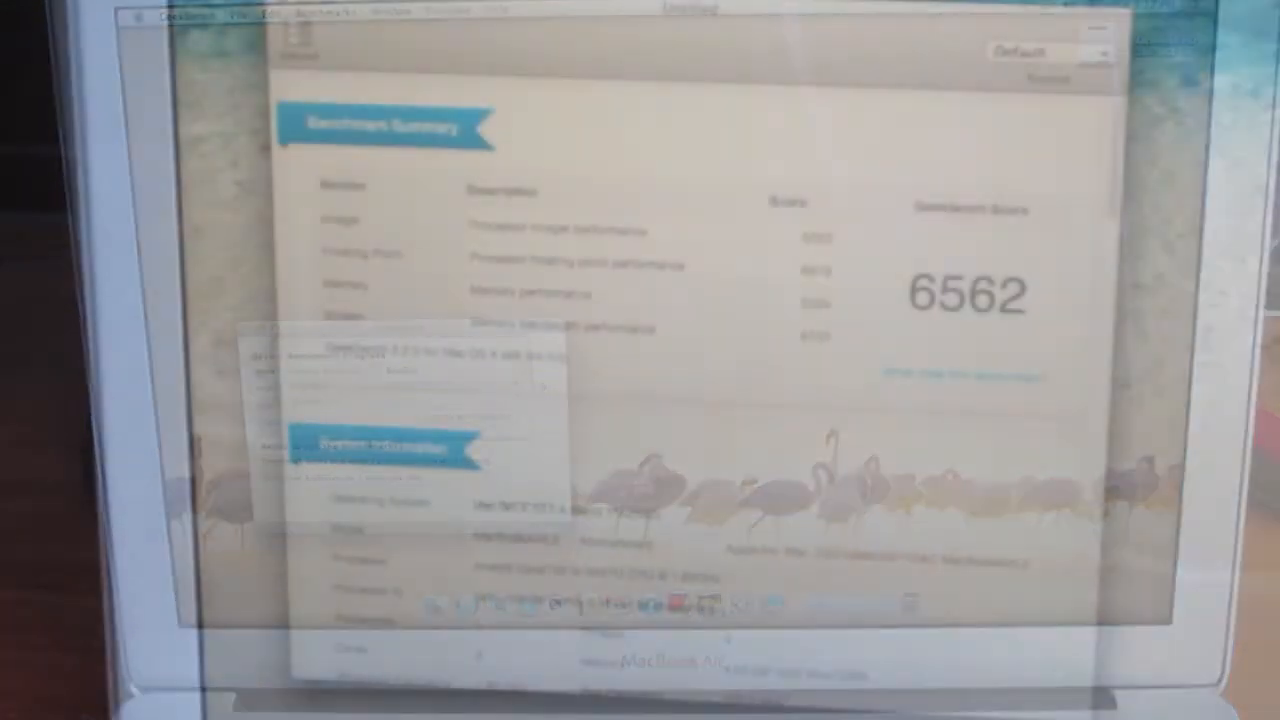